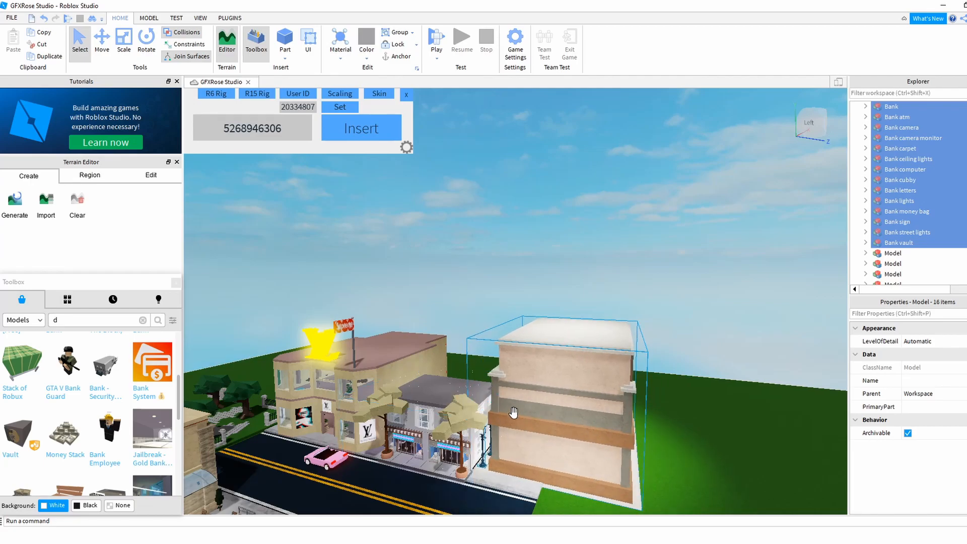
pyautogui.moveTo(527, 415)
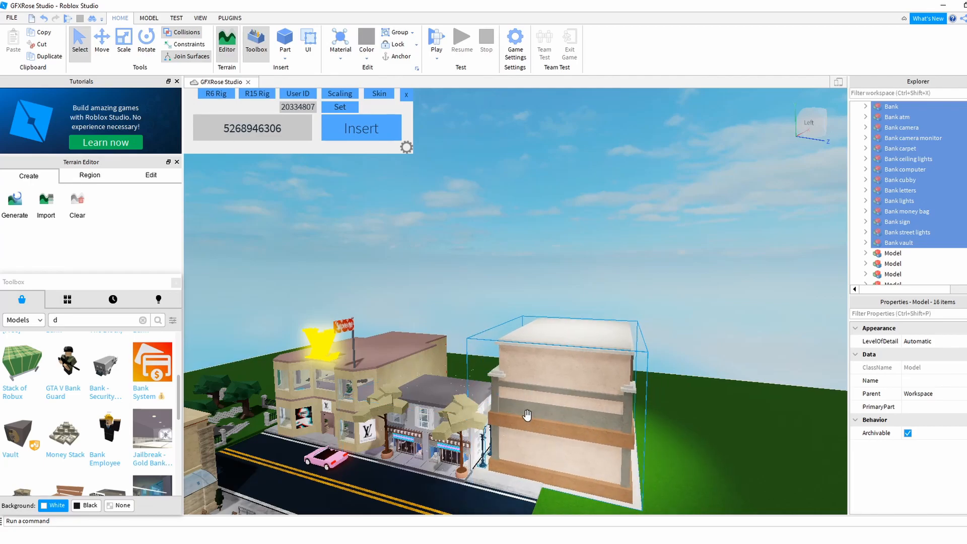
# Rotate the Bank model so its BANK sign frontage faces the street
pyautogui.click(146, 39)
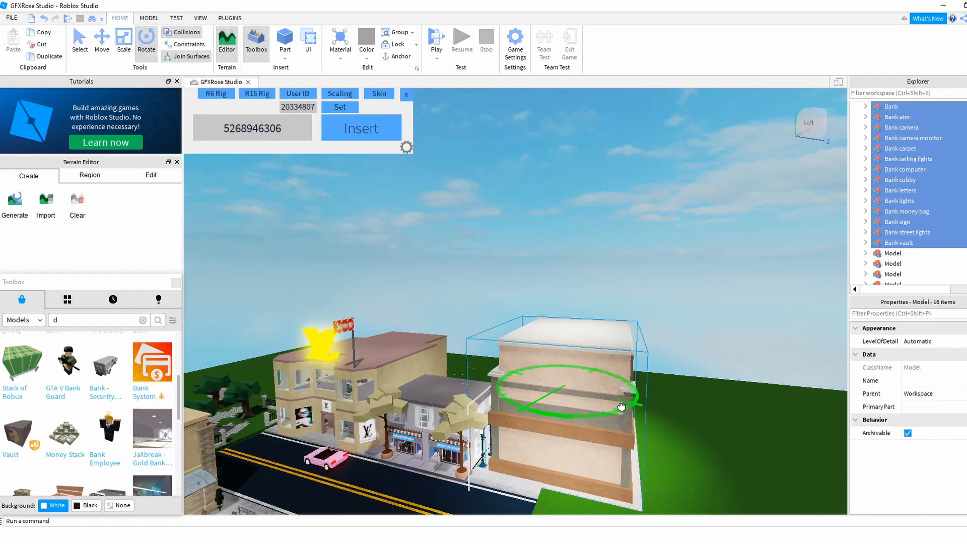
pyautogui.click(146, 39)
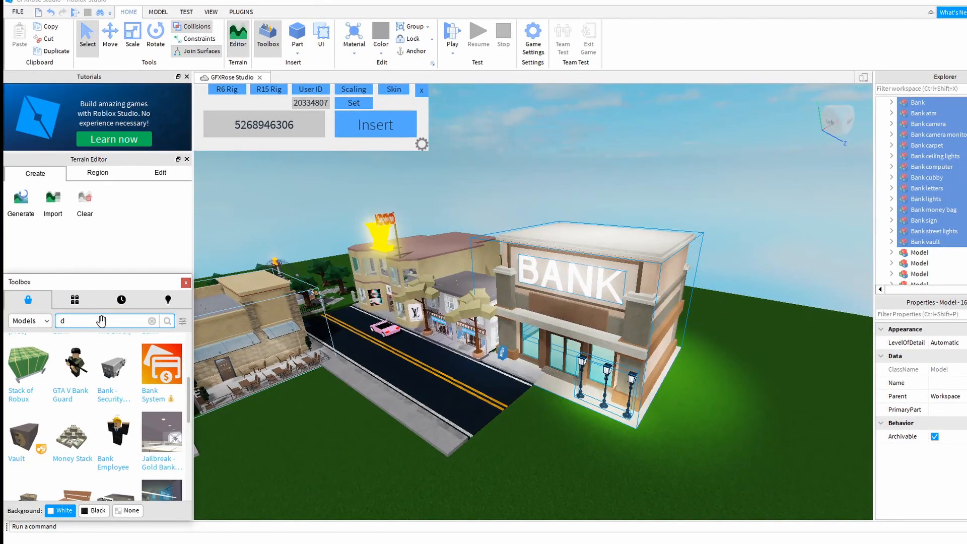
# Search the Toolbox Models for 'opera house' to list free opera house models
pyautogui.write('opera')
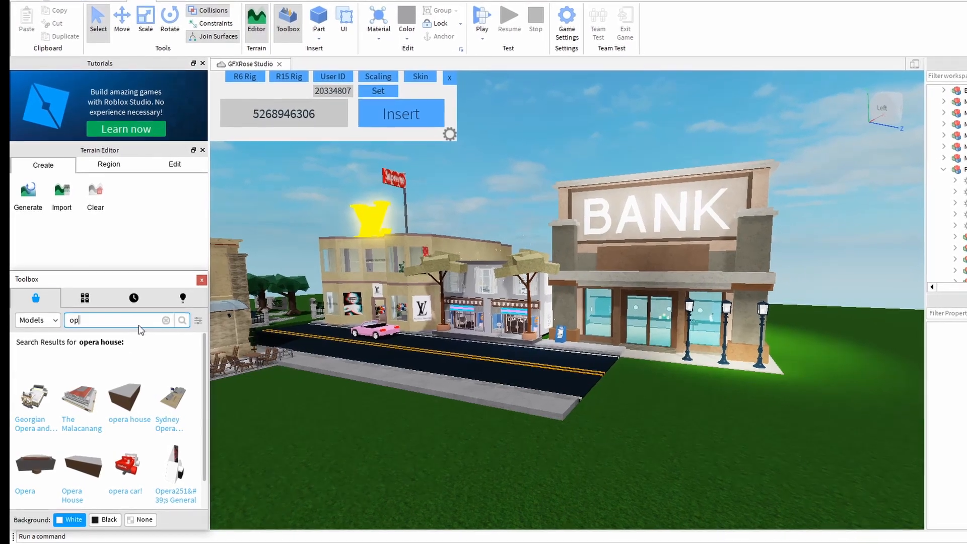
# Search the Toolbox Models for 'street' to find free road models
pyautogui.write('stree')
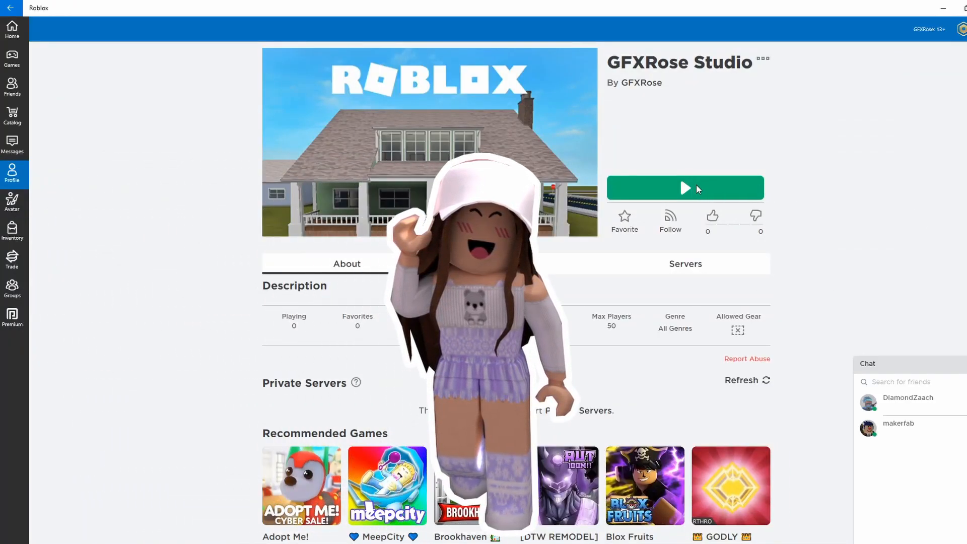
pyautogui.click(685, 188)
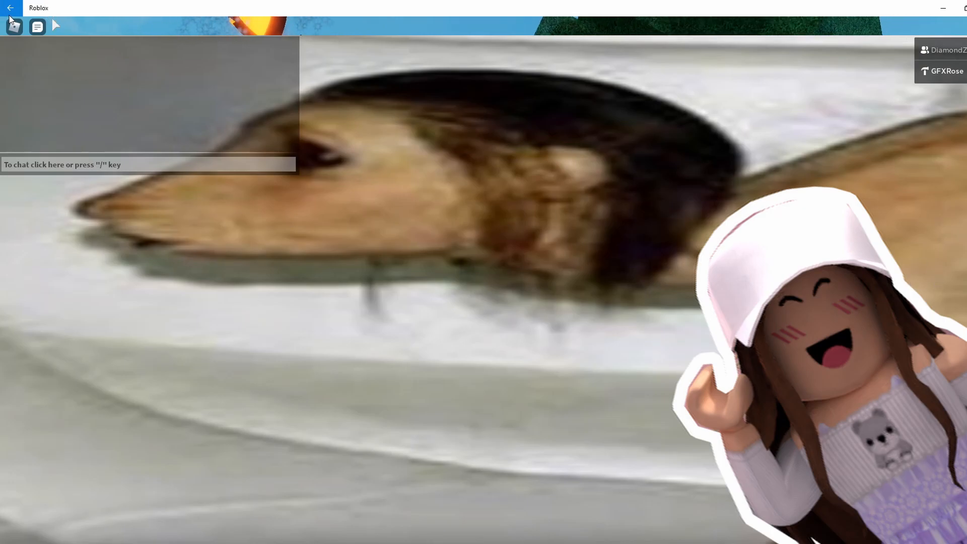
pyautogui.press('Escape')
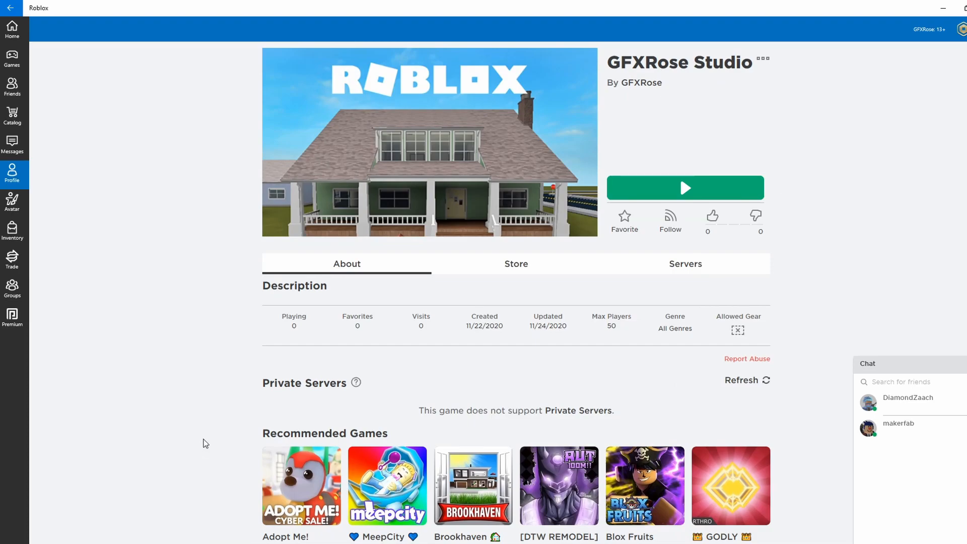
# Insert a StarterCharacter rig and place it on the grass by the cafe
pyautogui.click(685, 188)
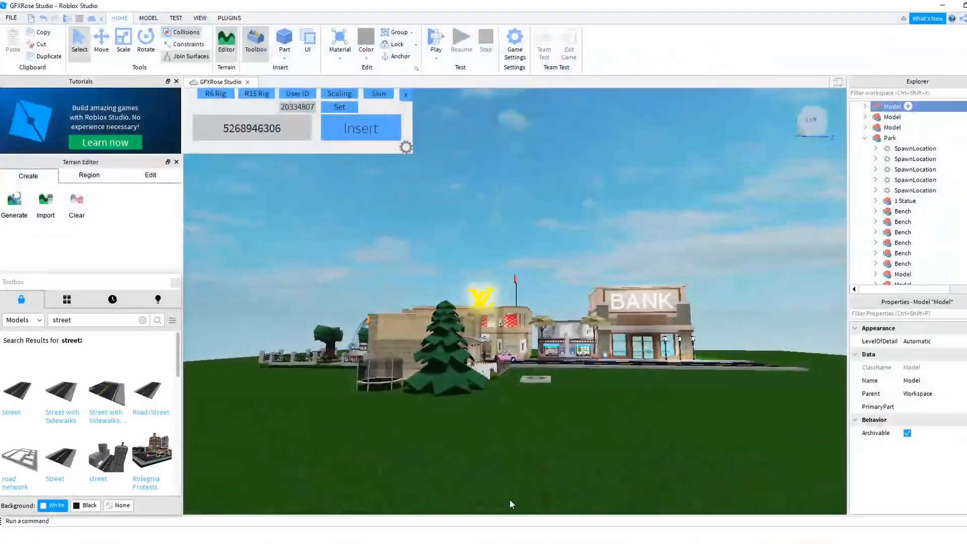
pyautogui.click(657, 343)
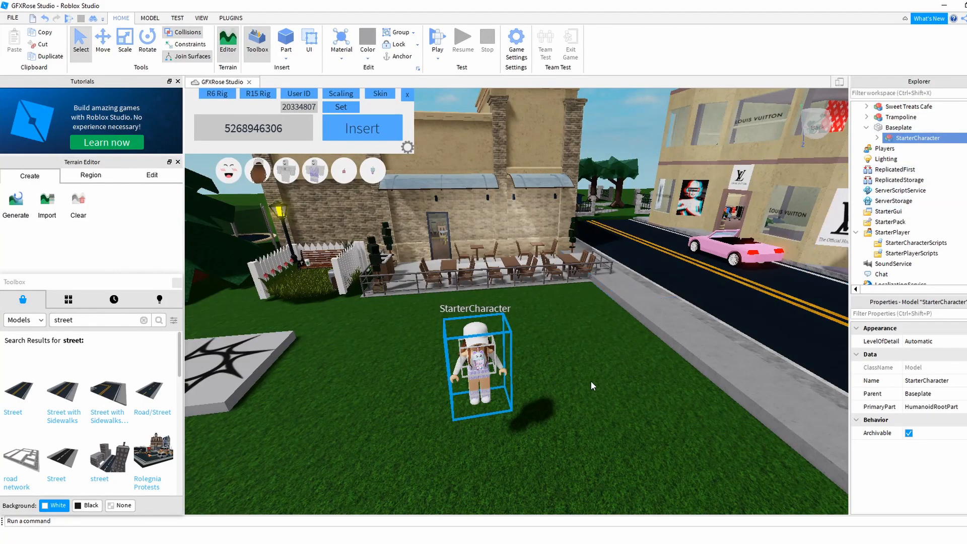
pyautogui.moveTo(634, 348)
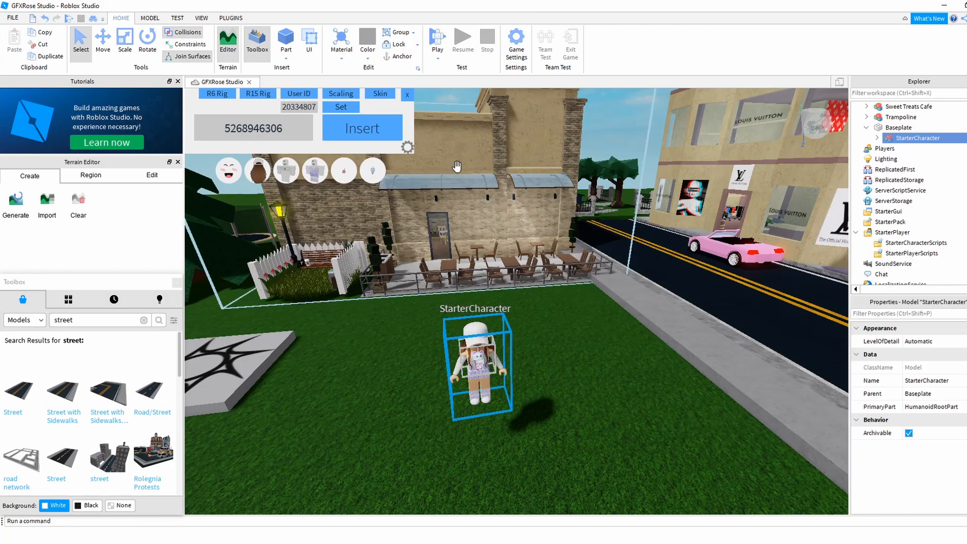
# Publish the town and launch it with Play in the Roblox app
pyautogui.click(12, 18)
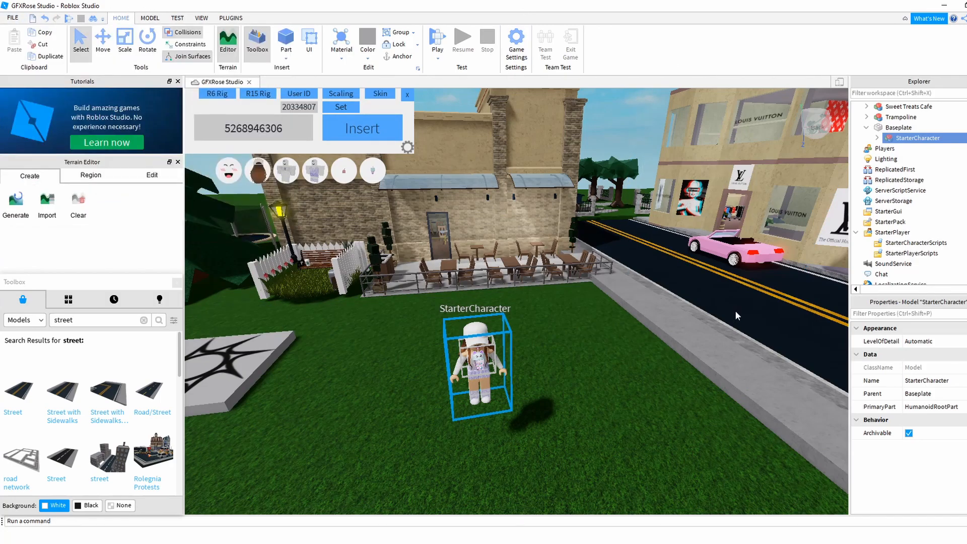
pyautogui.moveTo(574, 356)
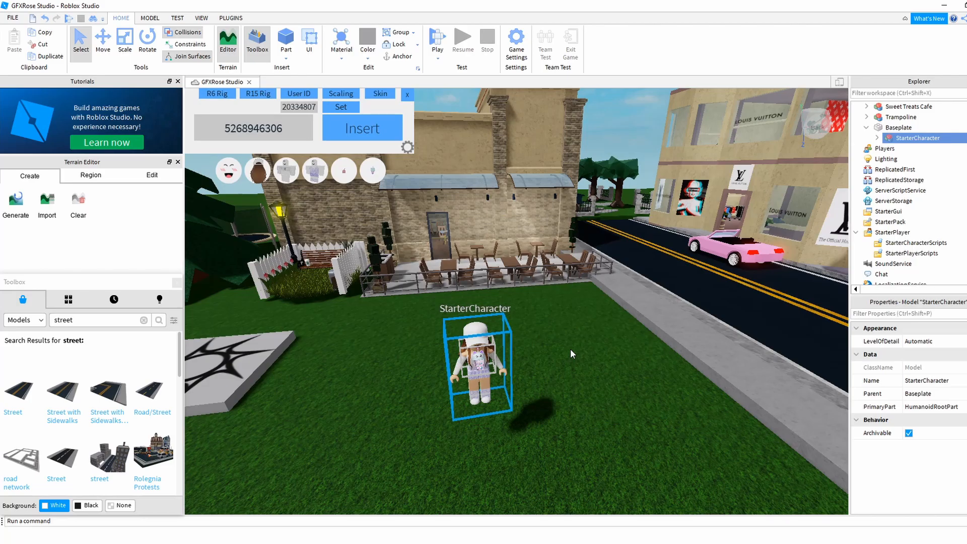
pyautogui.moveTo(598, 332)
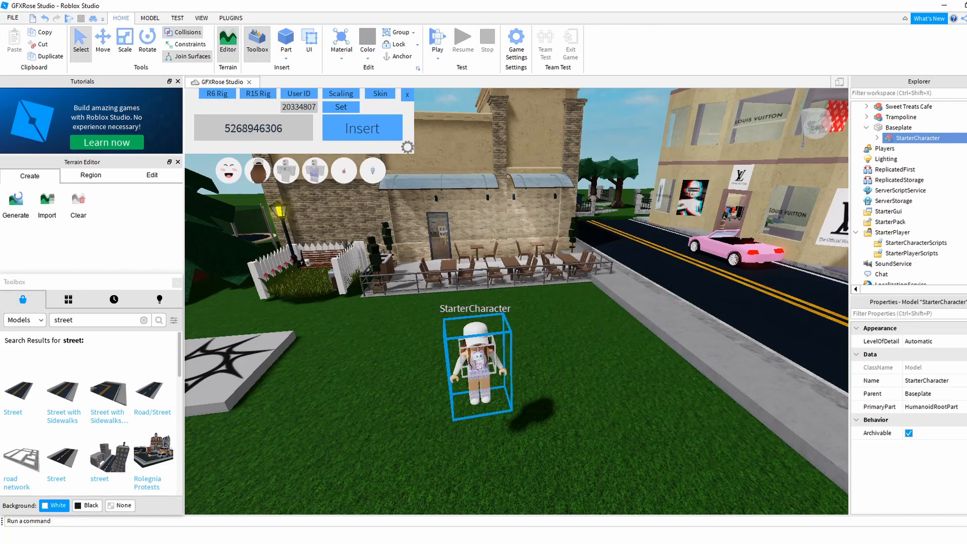
pyautogui.click(436, 38)
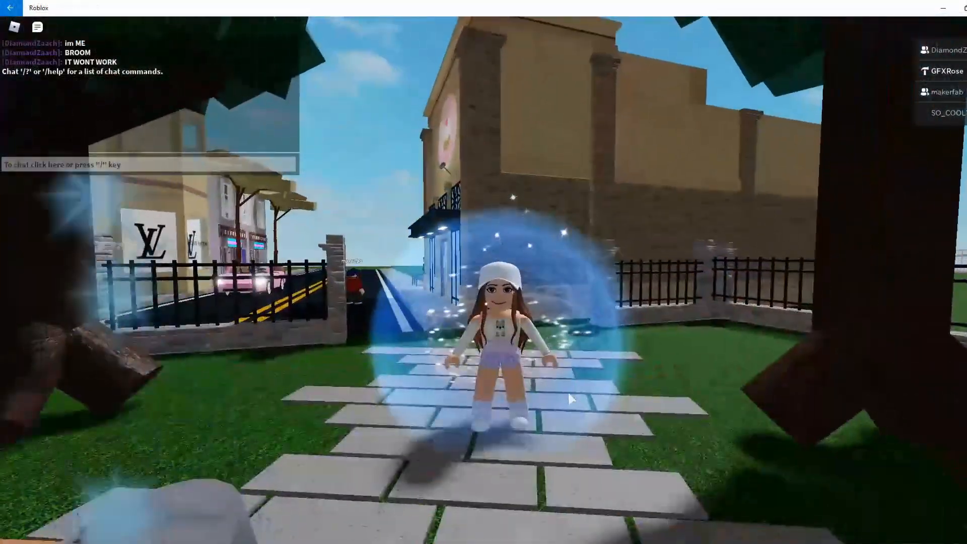